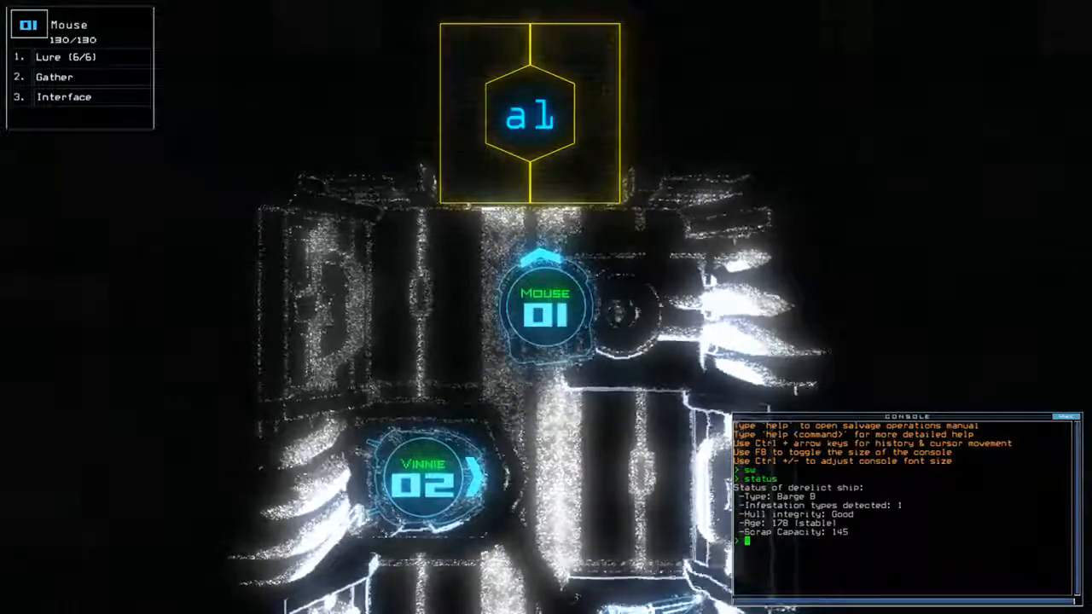
Step: Start the salvage mission with the 'begin' command
type("begin")
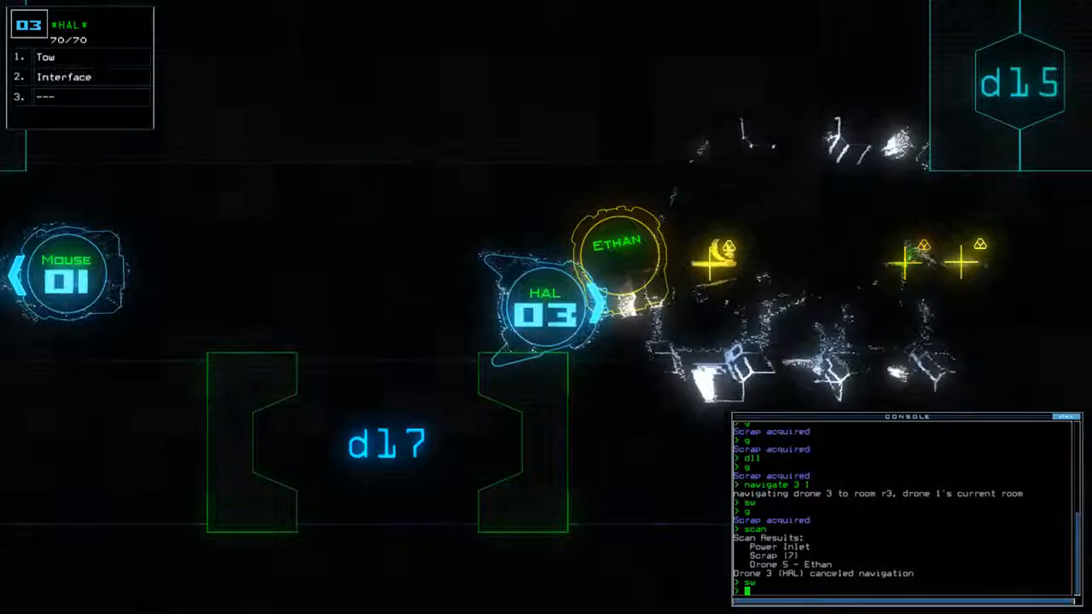
Step: Tow the abandoned drone and send the drones back toward room r1
type("tow ;1")
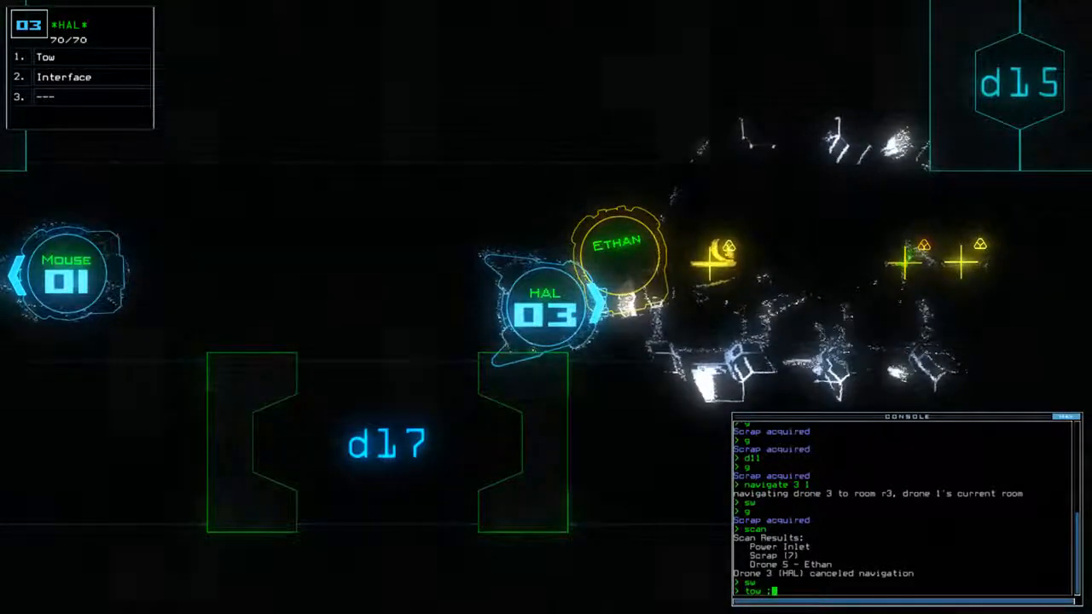
type("navigate r1")
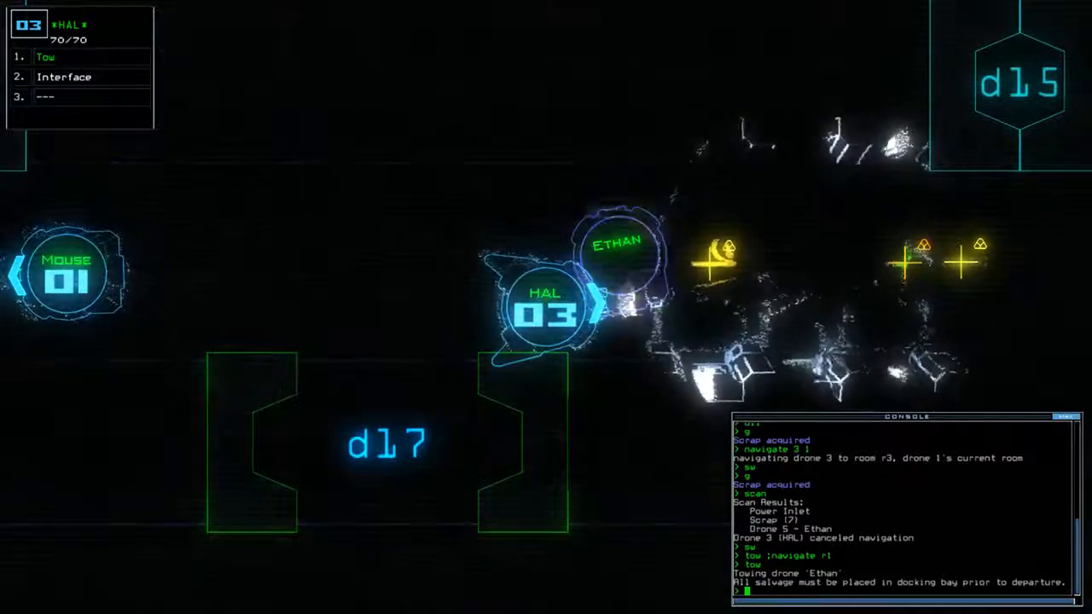
type("navigate r1")
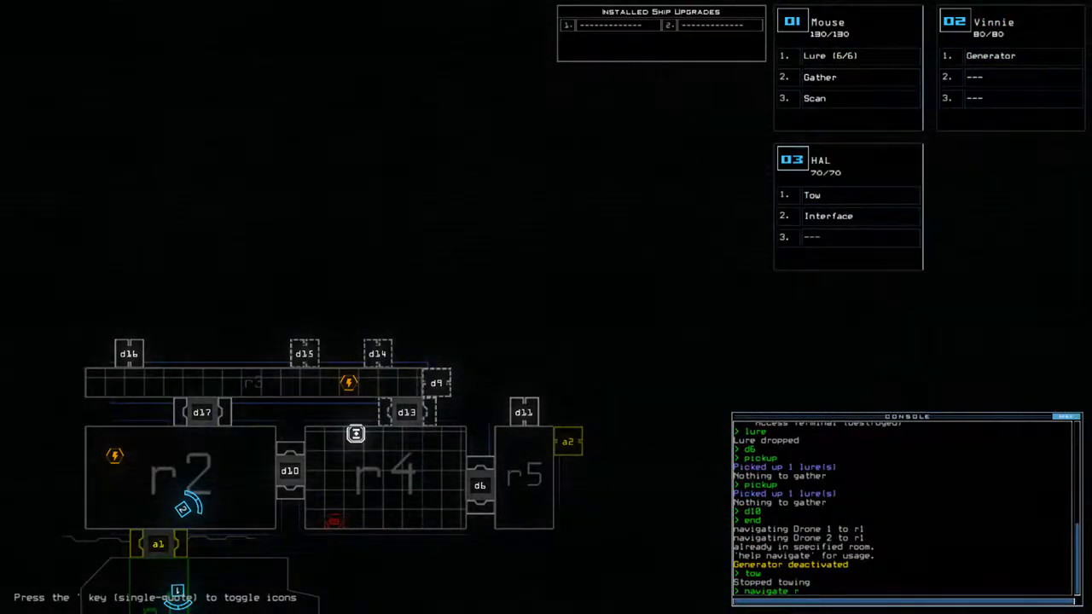
Step: Send drone 2 to r3 and run its generator to power new rooms, checking the schematic
type("navigate r3;generator 2")
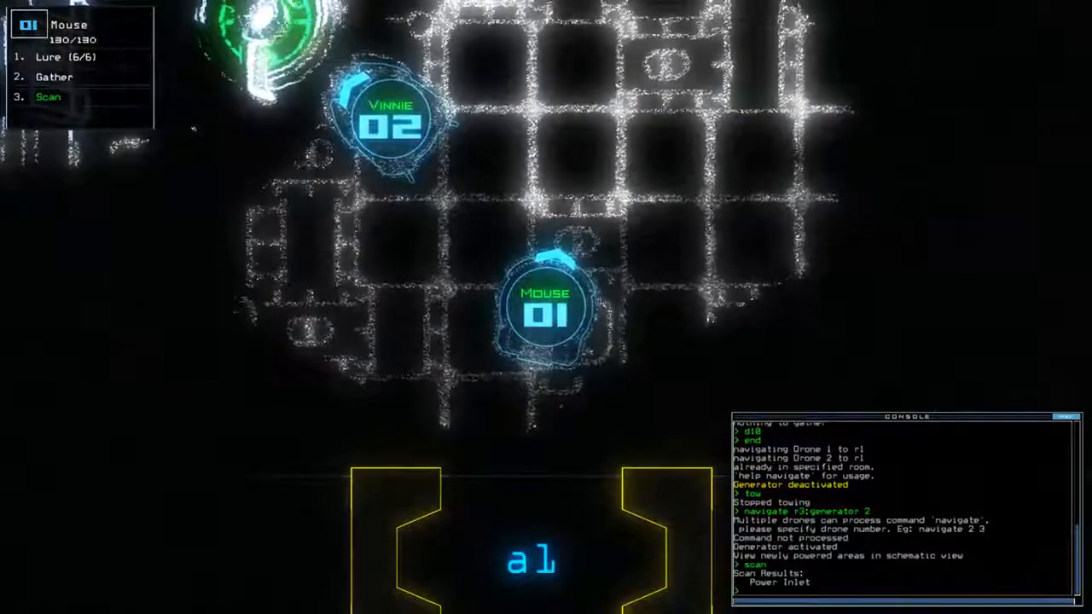
key("'")
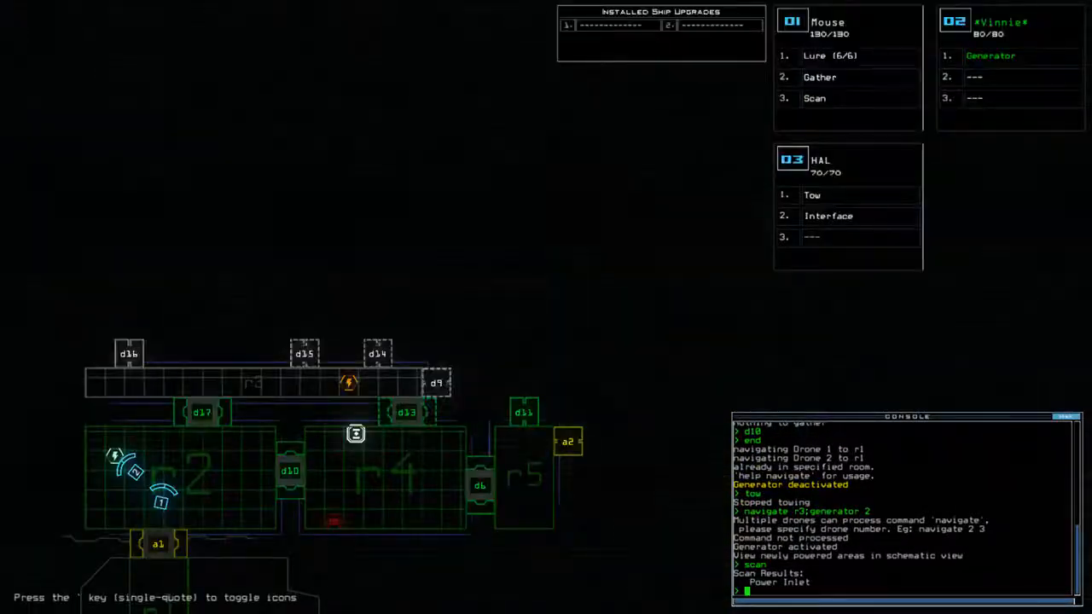
type("navigate 2 r")
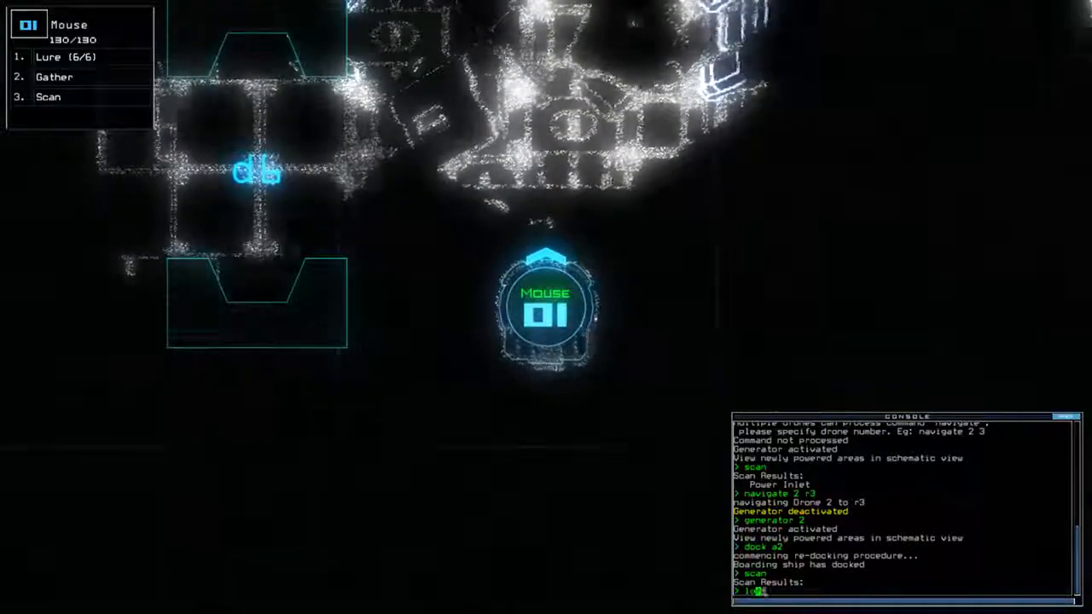
Step: Drop a lure with drone 1 and return to the schematic view
type("lure")
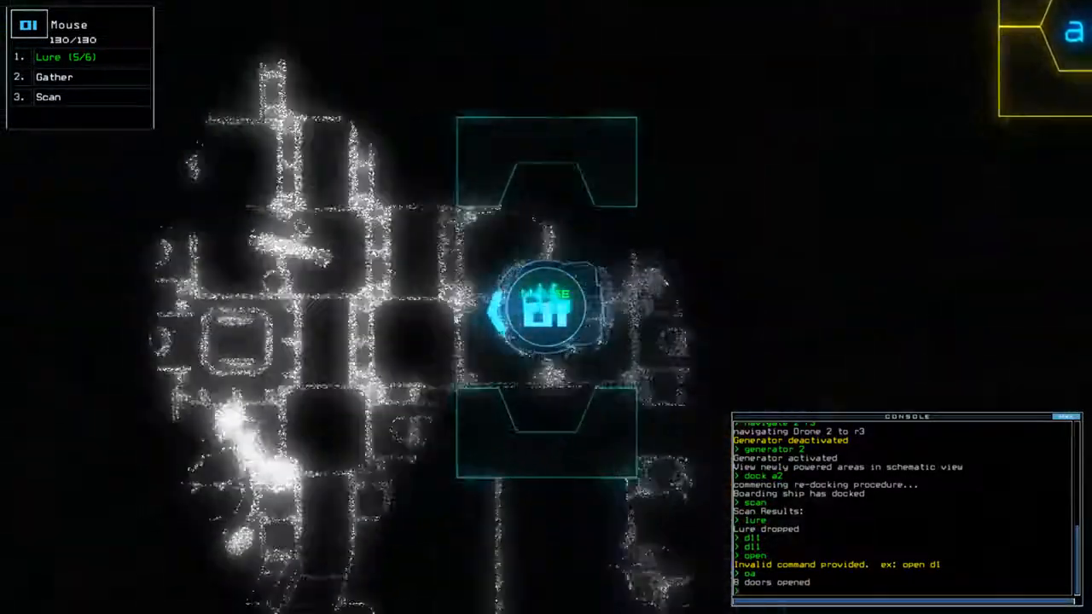
key("'")
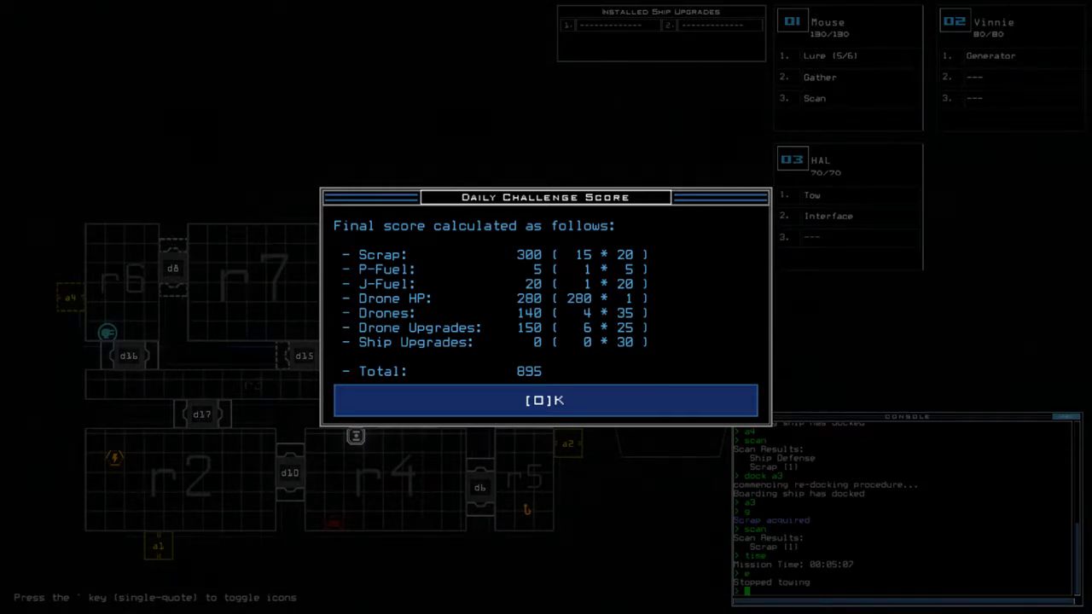
Step: Dismiss the 895-point Daily Challenge Score summary to return to the ship schematic
left_click(546, 399)
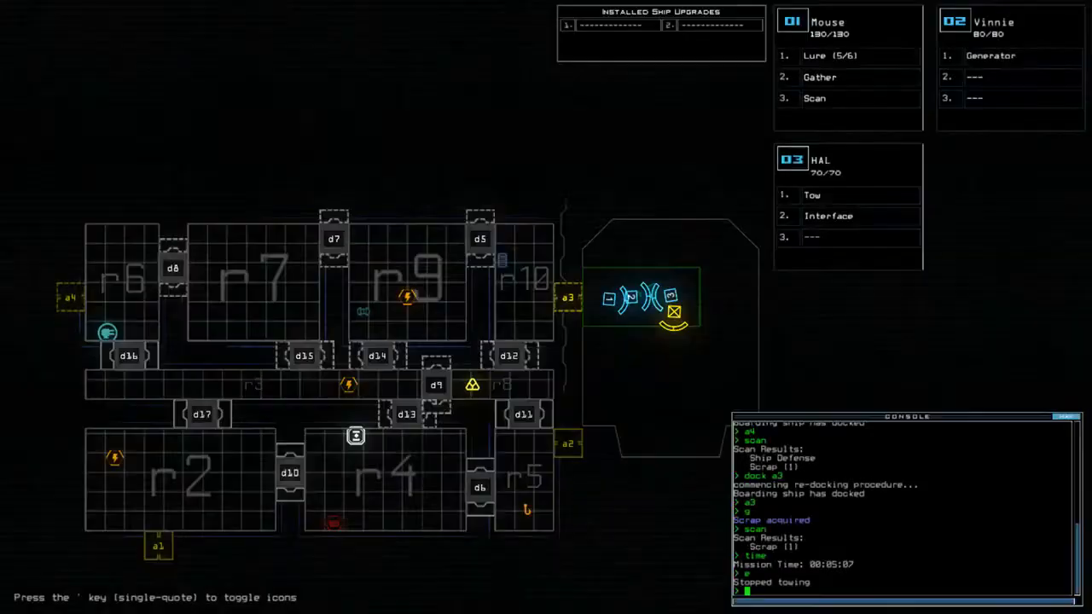